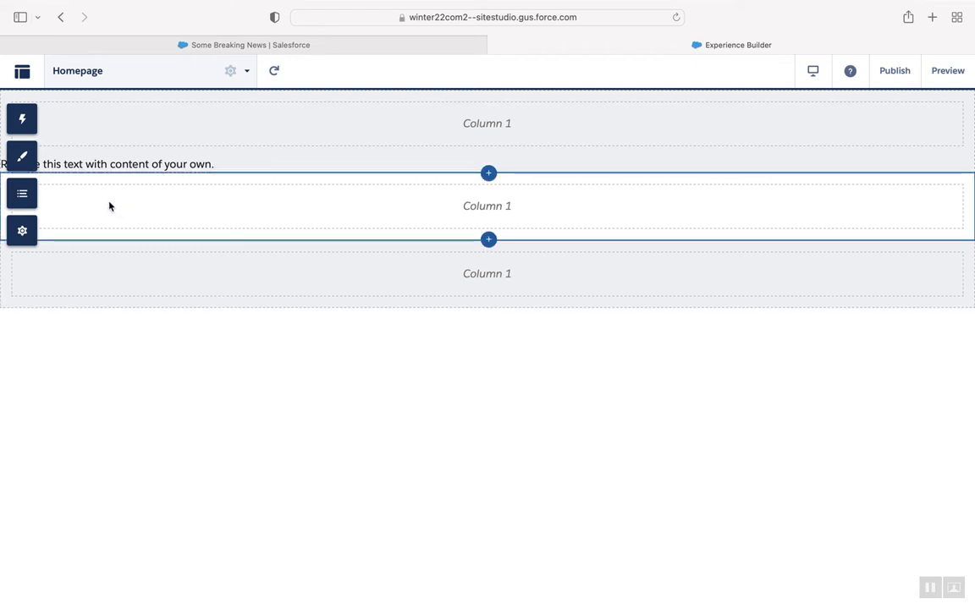
mouse_move(21, 119)
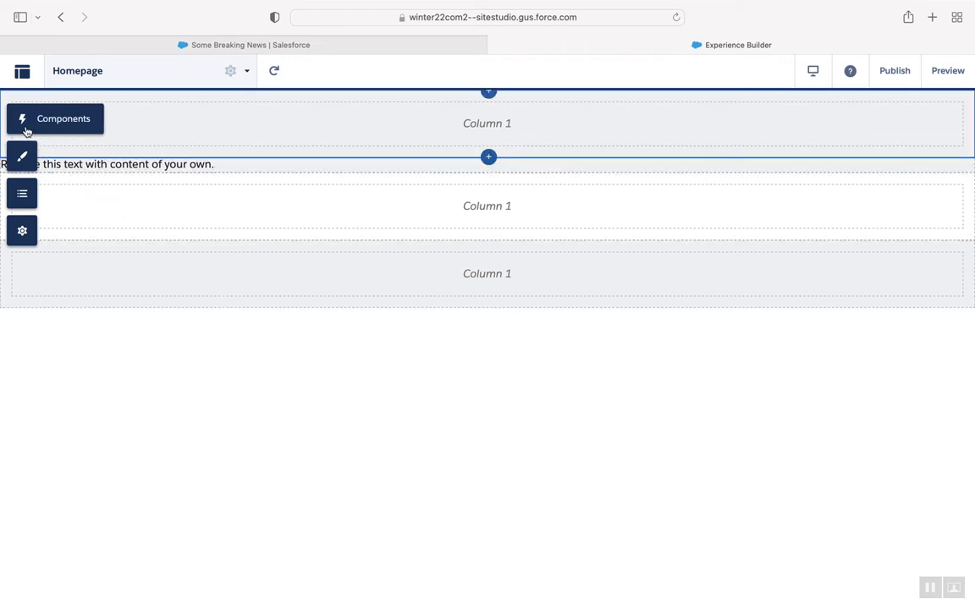
Step: Open the Components panel to place a Banner in the middle Column 1 section
left_click(22, 118)
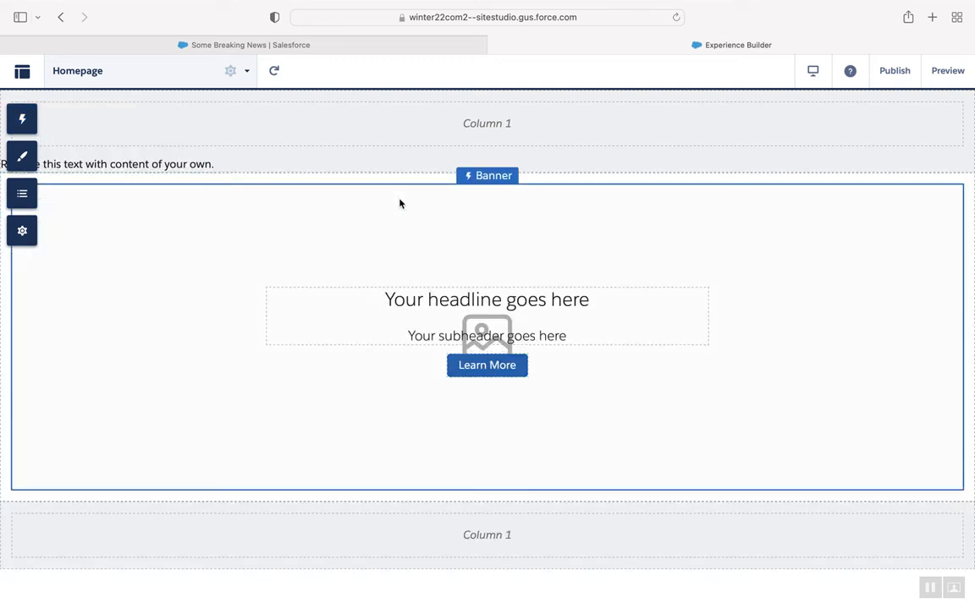
mouse_move(451, 263)
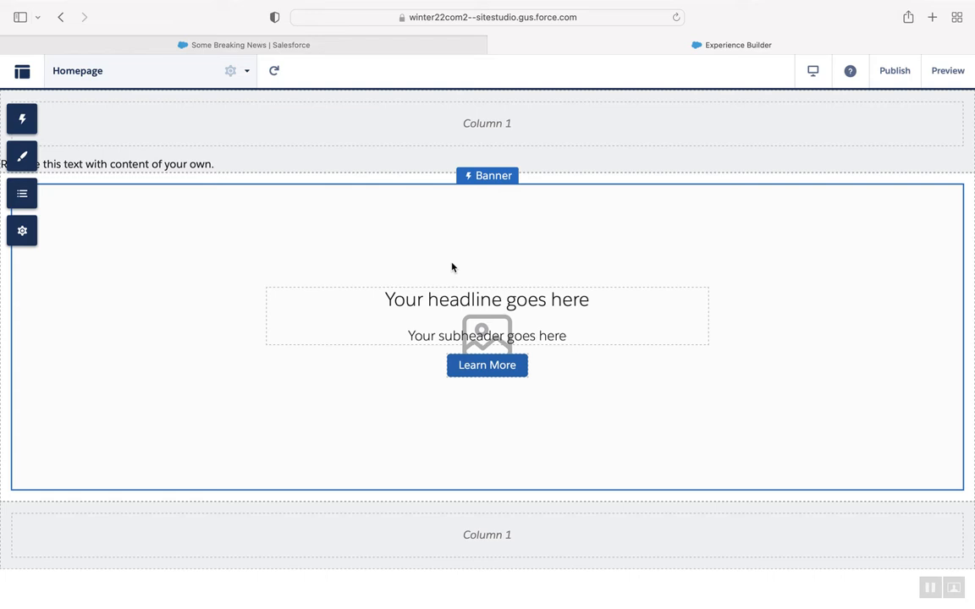
Step: Set the banner's content to the CMS item 'Sample News Item' and save
left_click(487, 299)
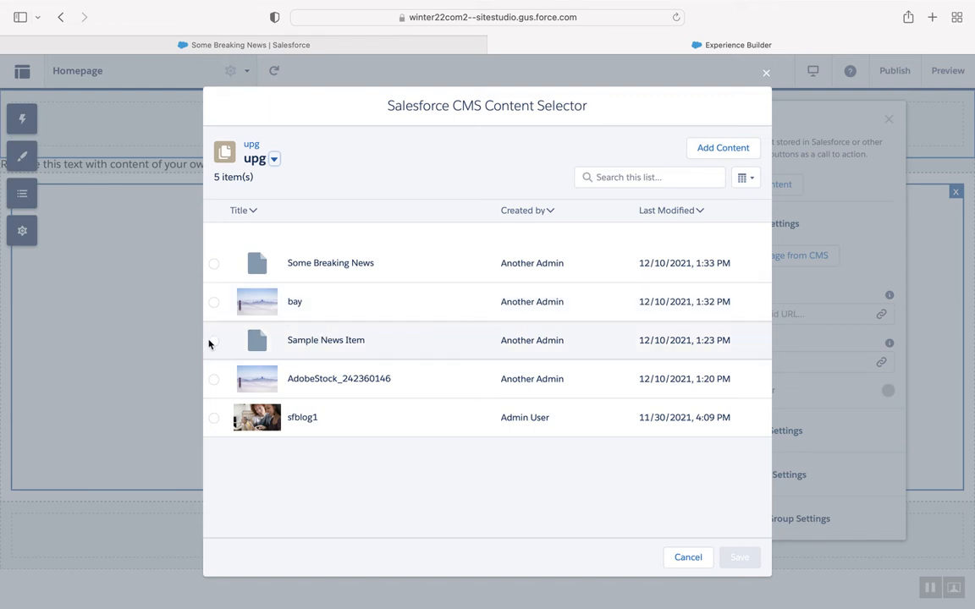
left_click(214, 340)
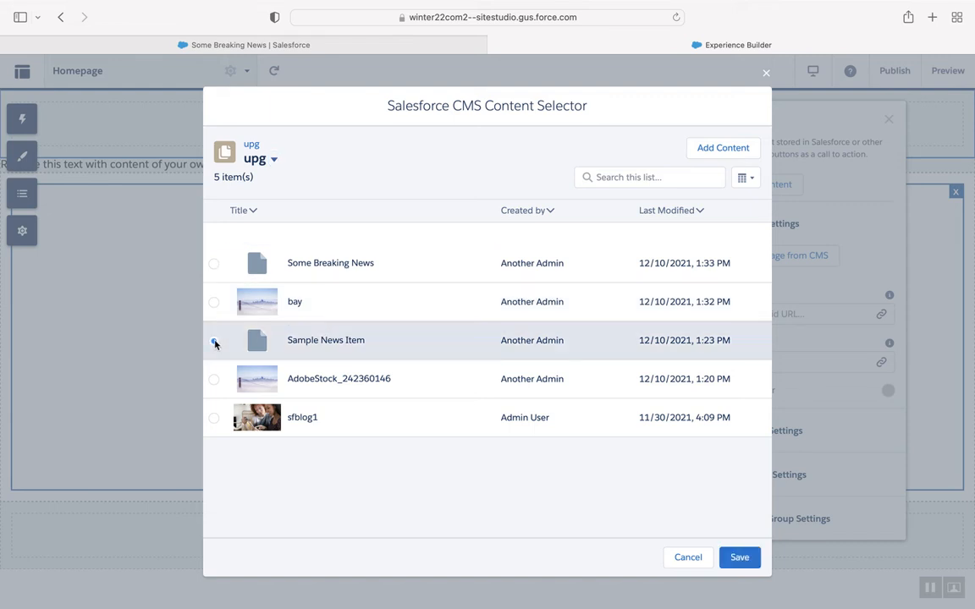
left_click(213, 340)
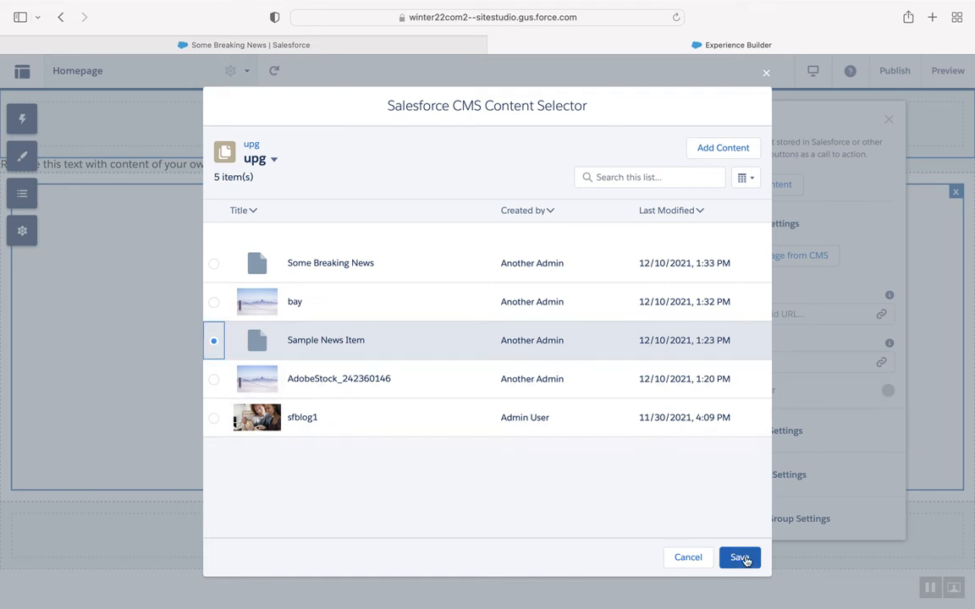
left_click(739, 558)
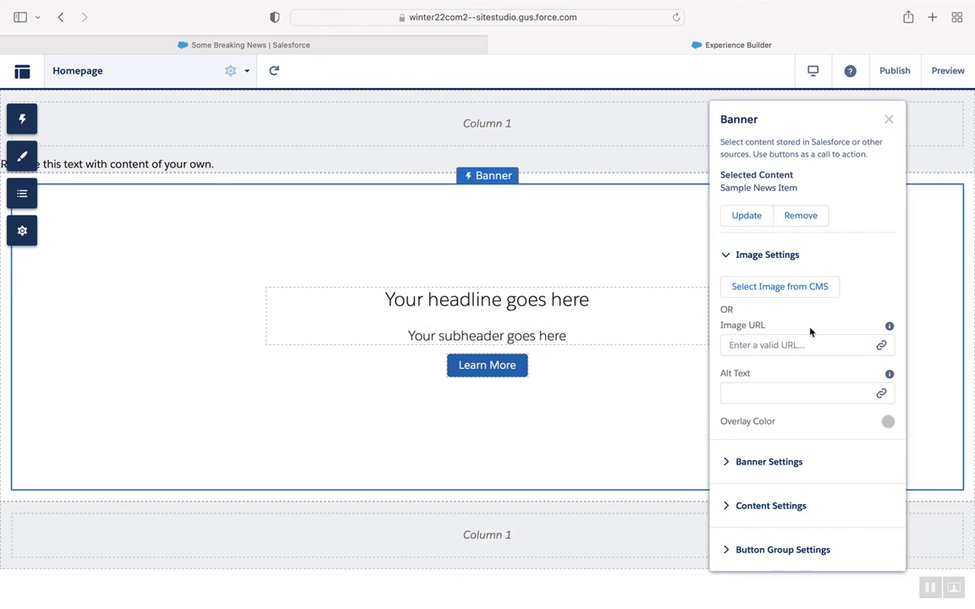
mouse_move(881, 345)
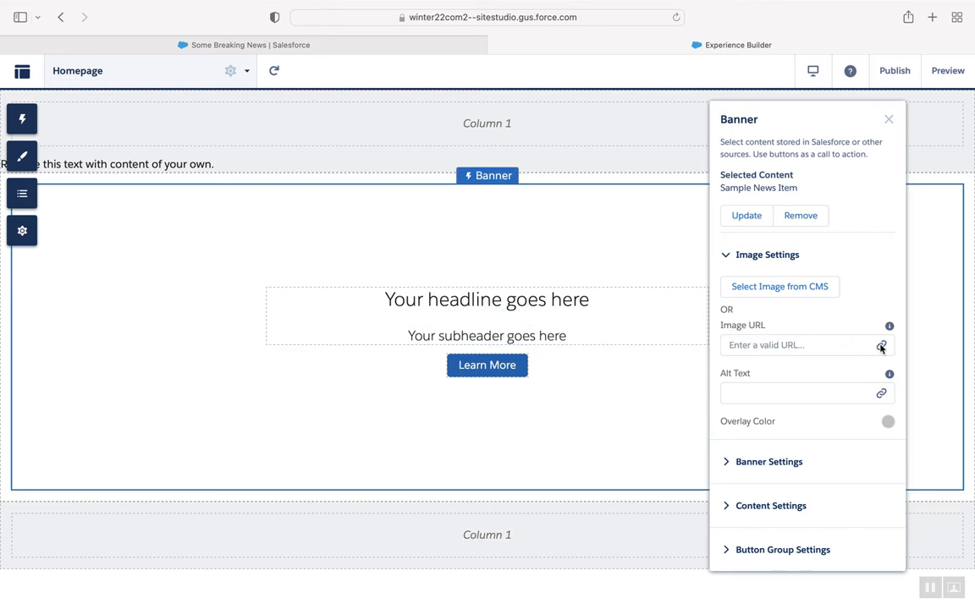
mouse_move(870, 347)
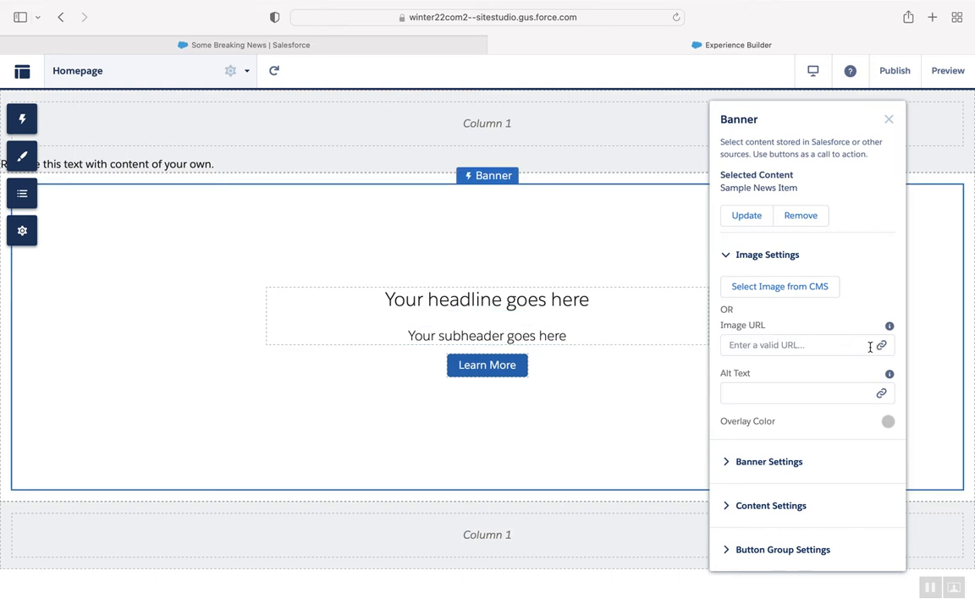
Step: Bind the banner's Image URL to the news item's Banner Image field
left_click(796, 345)
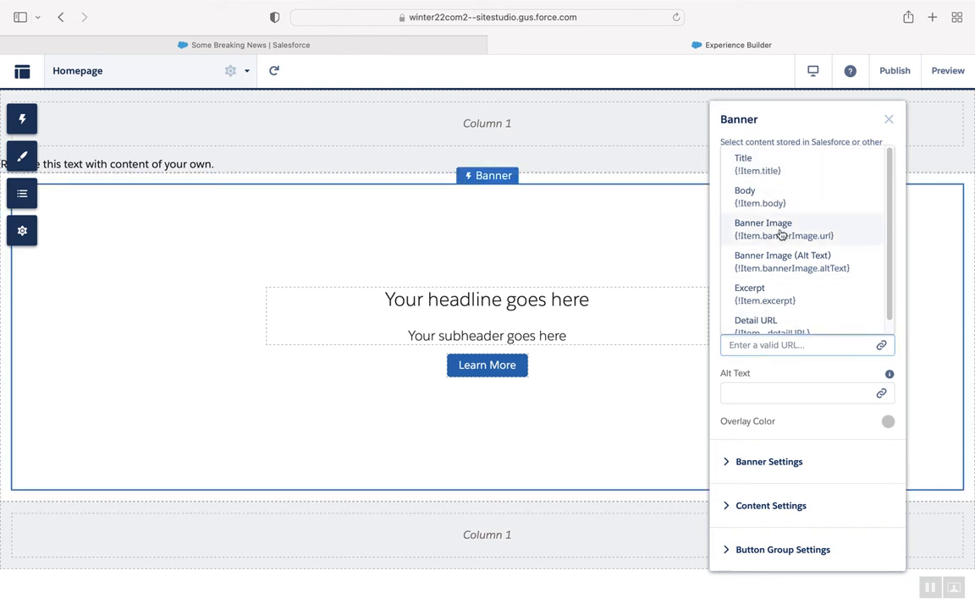
left_click(762, 229)
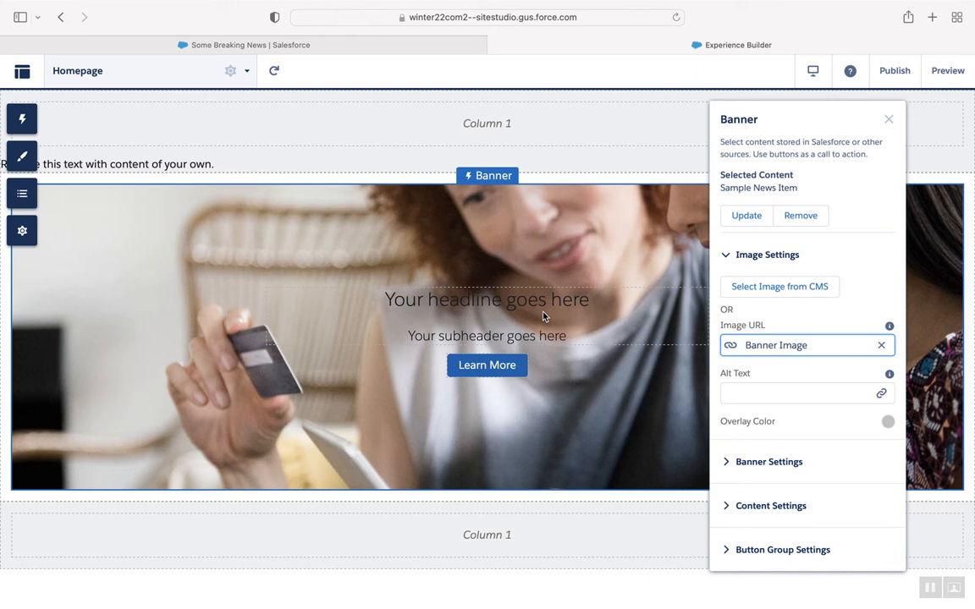
left_click(485, 299)
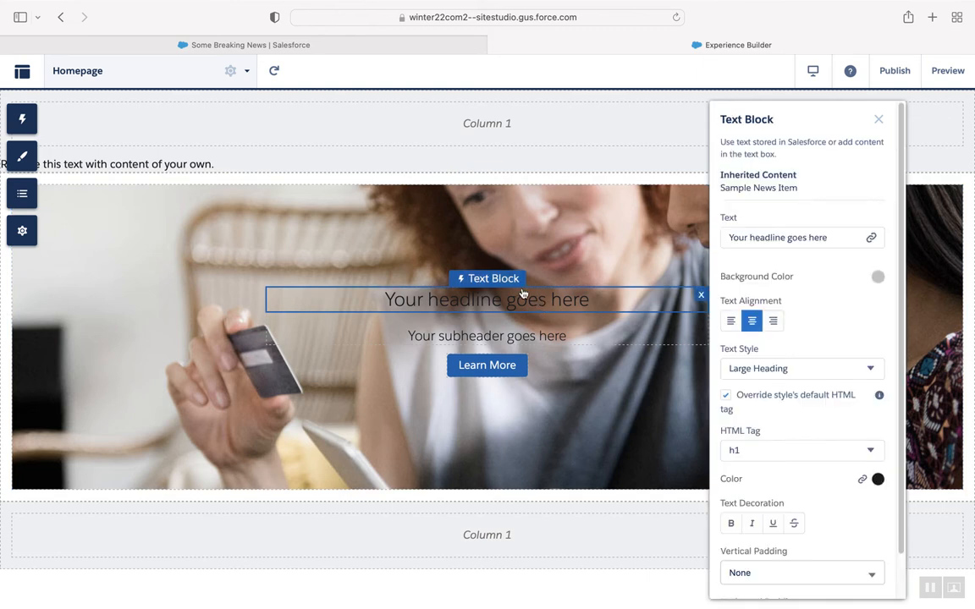
mouse_move(500, 299)
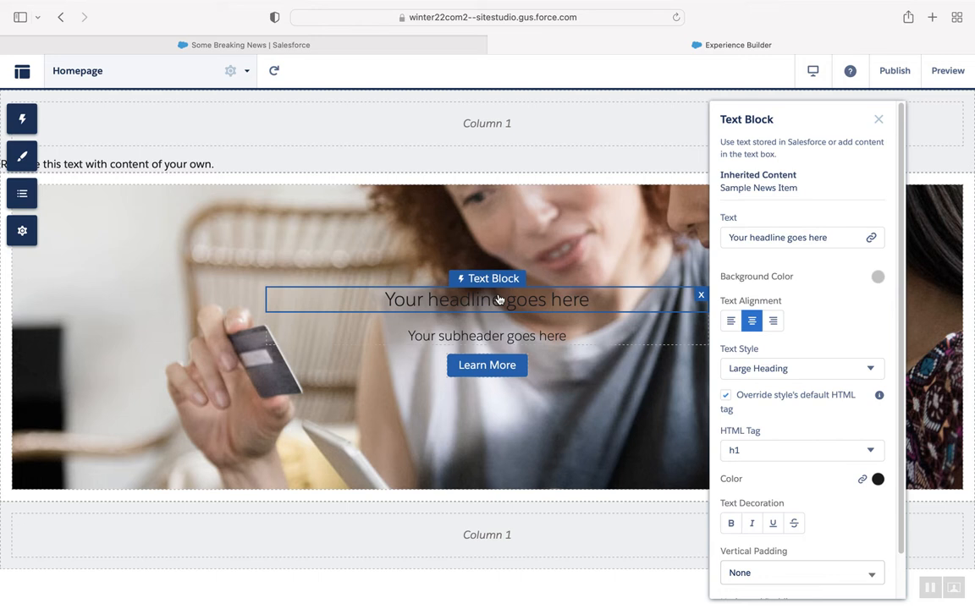
Step: Bind the headline's Text field to the item's Title, showing 'Sample News Item'
left_click(777, 237)
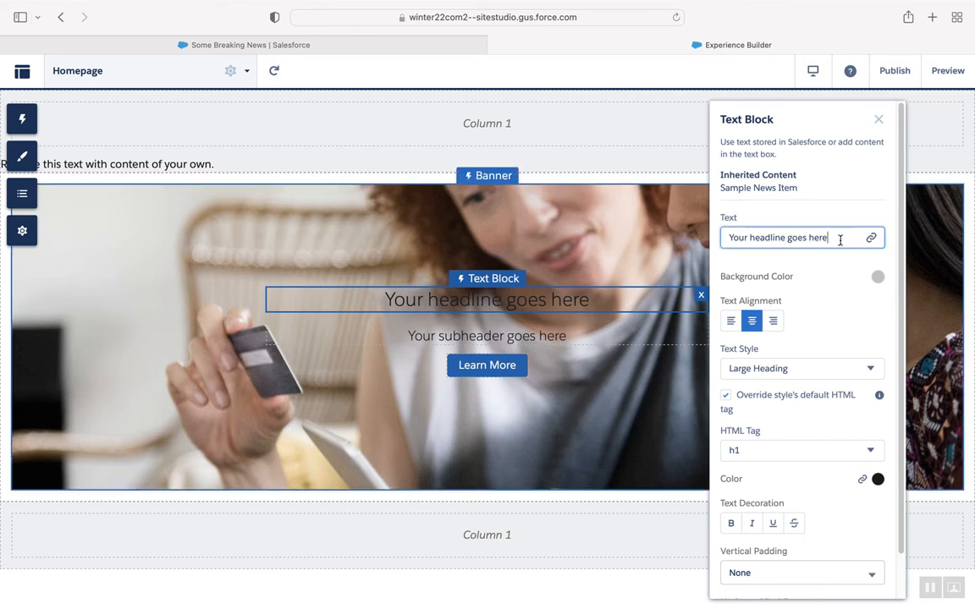
left_click(791, 237)
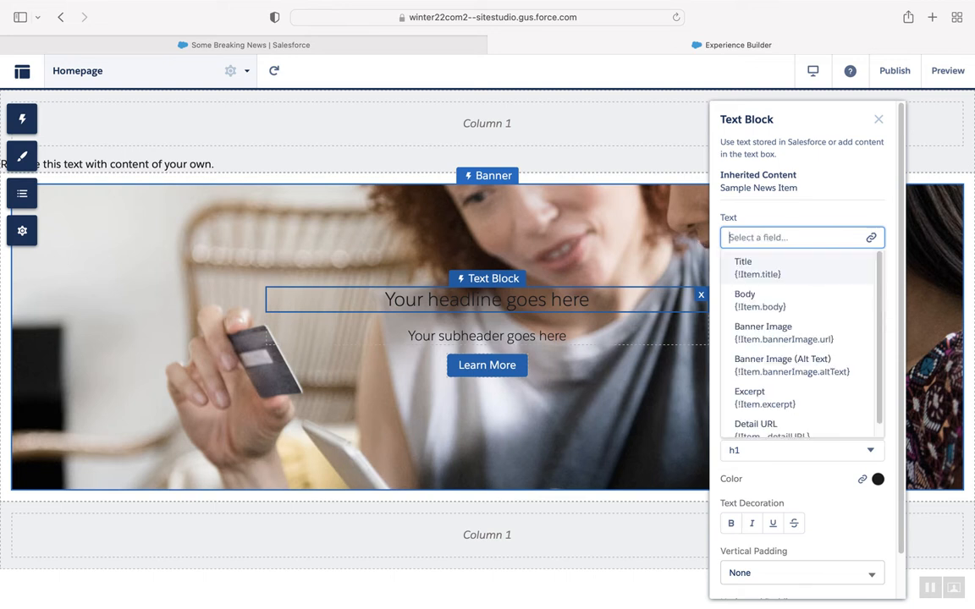
mouse_move(853, 248)
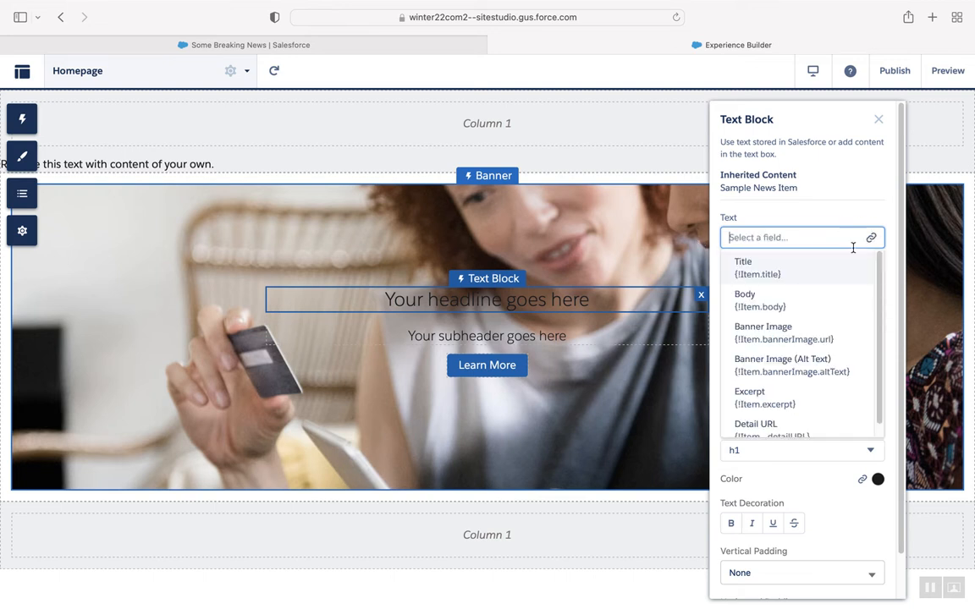
left_click(742, 268)
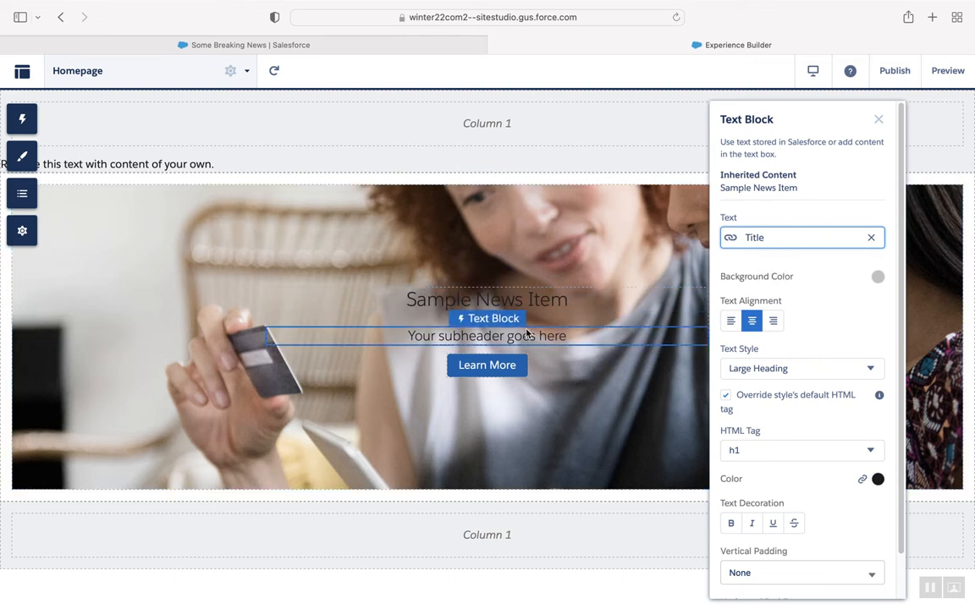
left_click(487, 298)
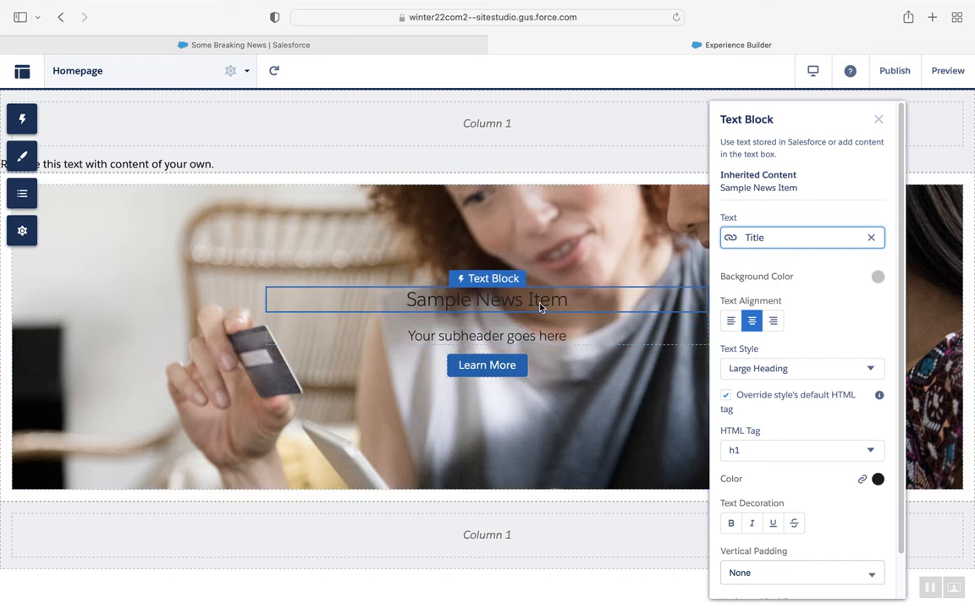
left_click(486, 336)
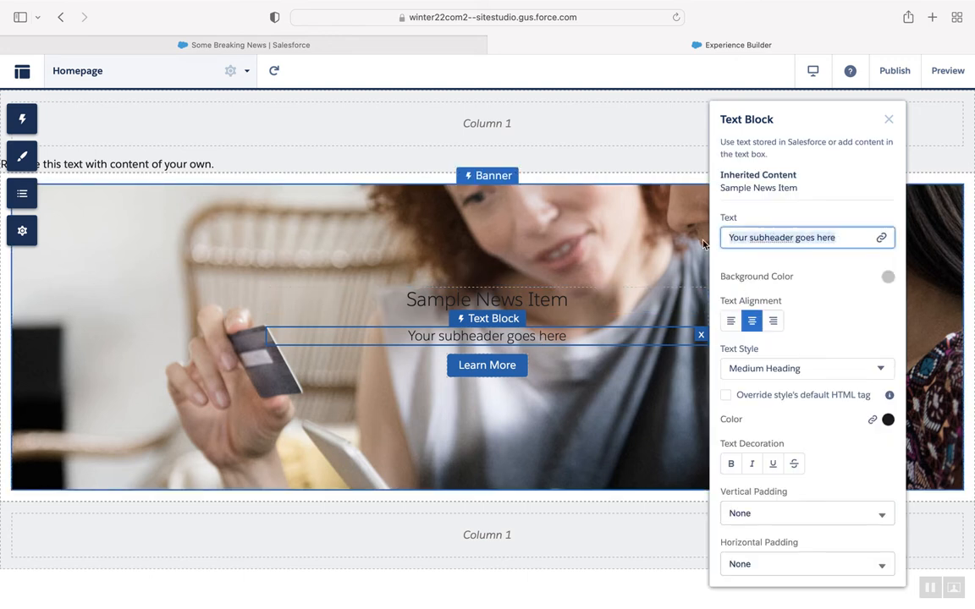
Step: Bind the subheader's Text field to the news item's Body field
left_click(796, 237)
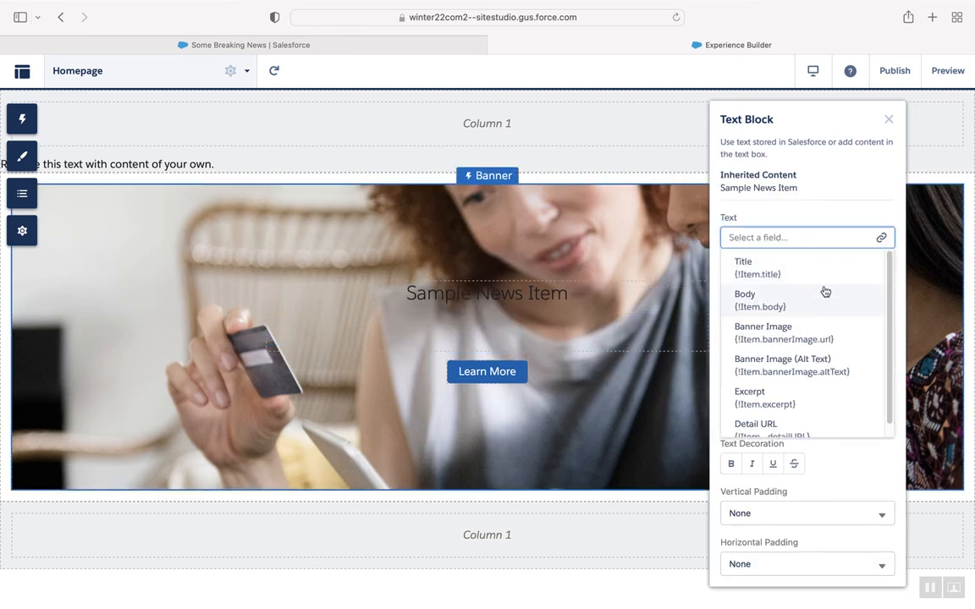
left_click(745, 299)
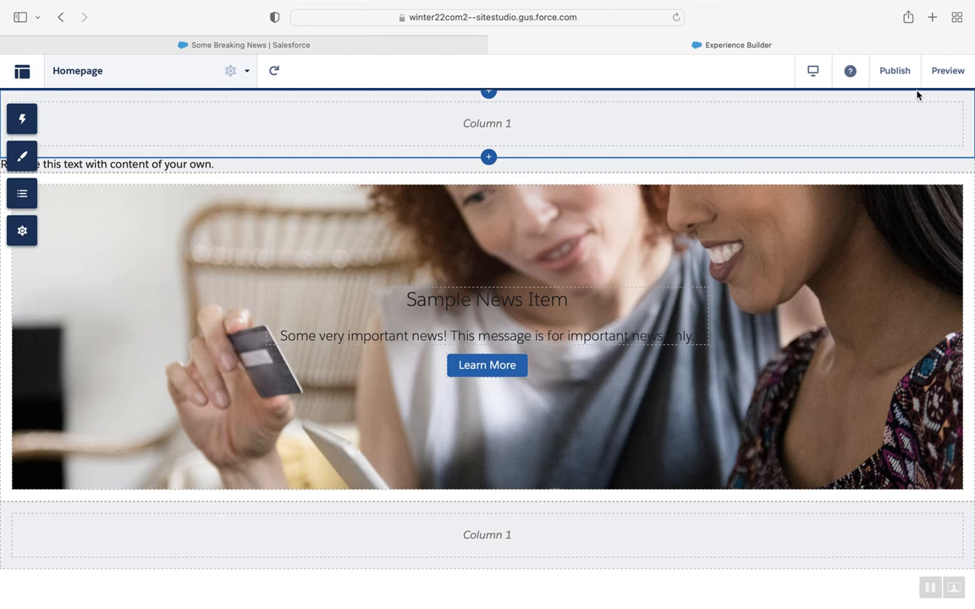
Step: Switch to Preview to view the banner with the news photo, title and body
left_click(947, 71)
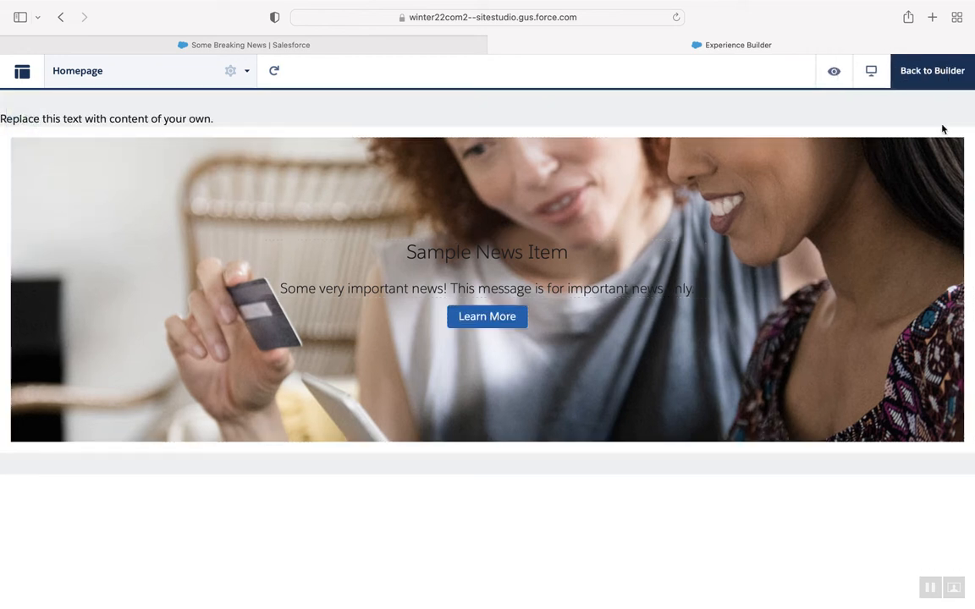
mouse_move(908, 262)
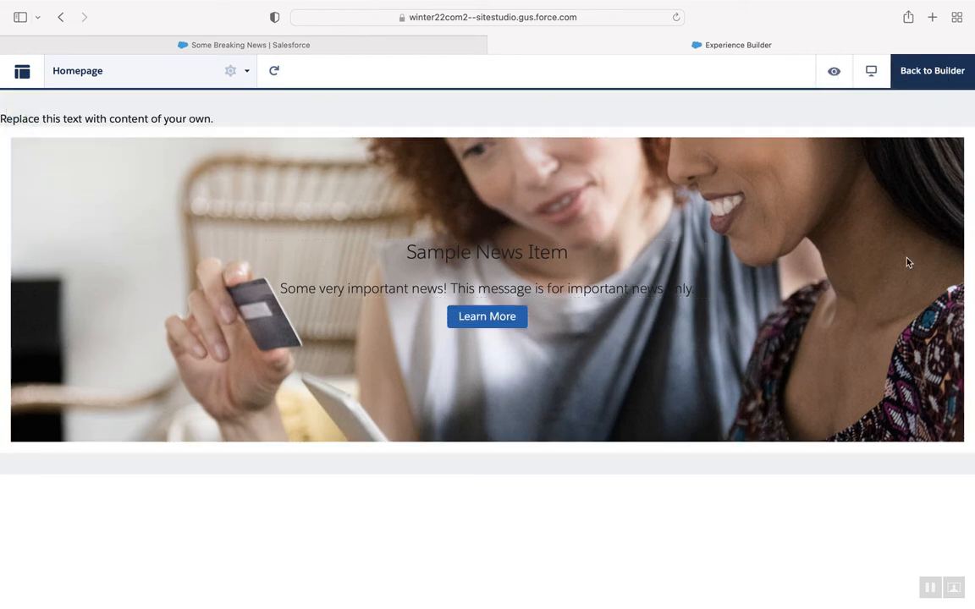